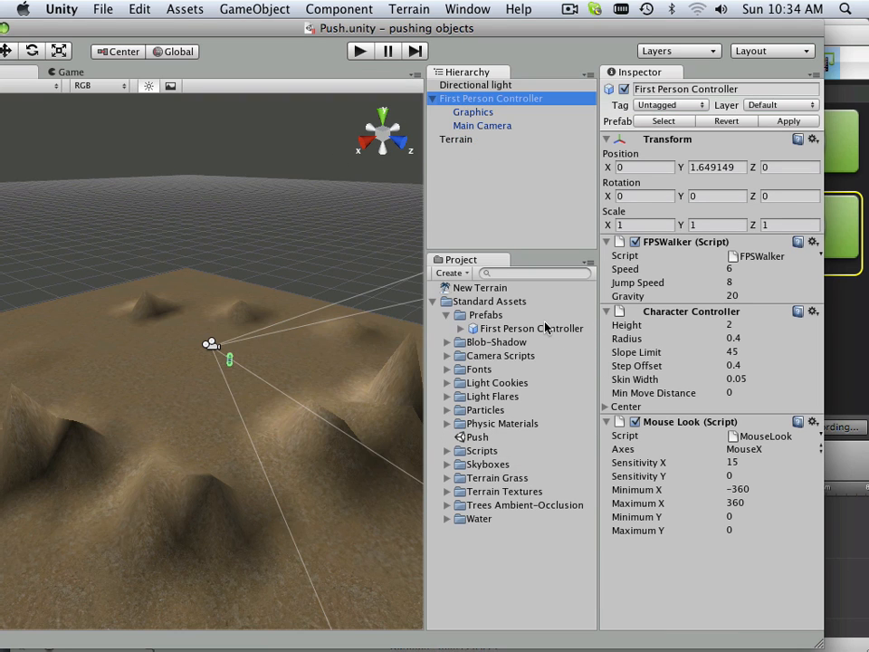
Bring the imported box model into the scene and rest it on the terrain
{"action": "left_click", "coordinate": [104, 9]}
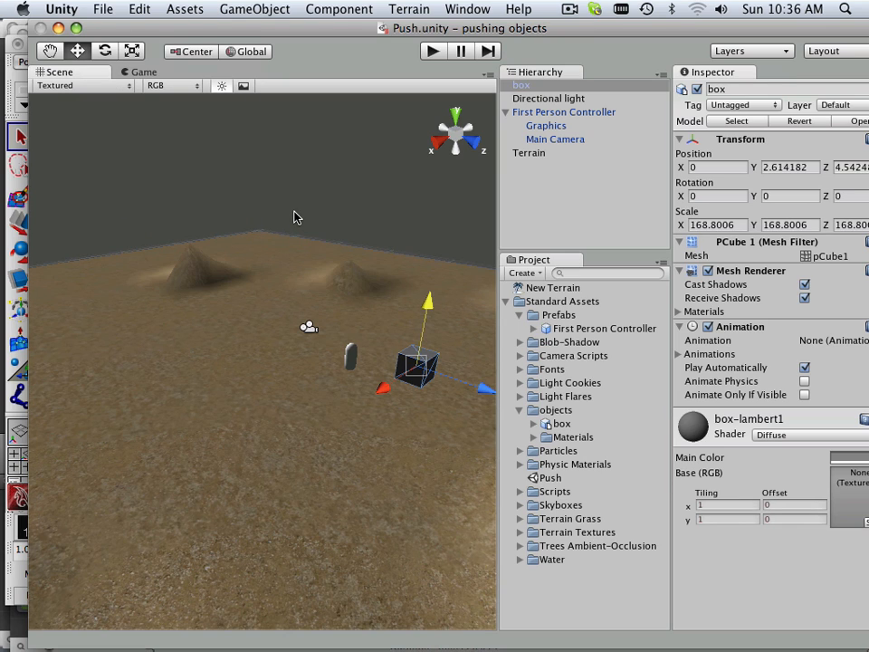
{"action": "left_click", "coordinate": [108, 9]}
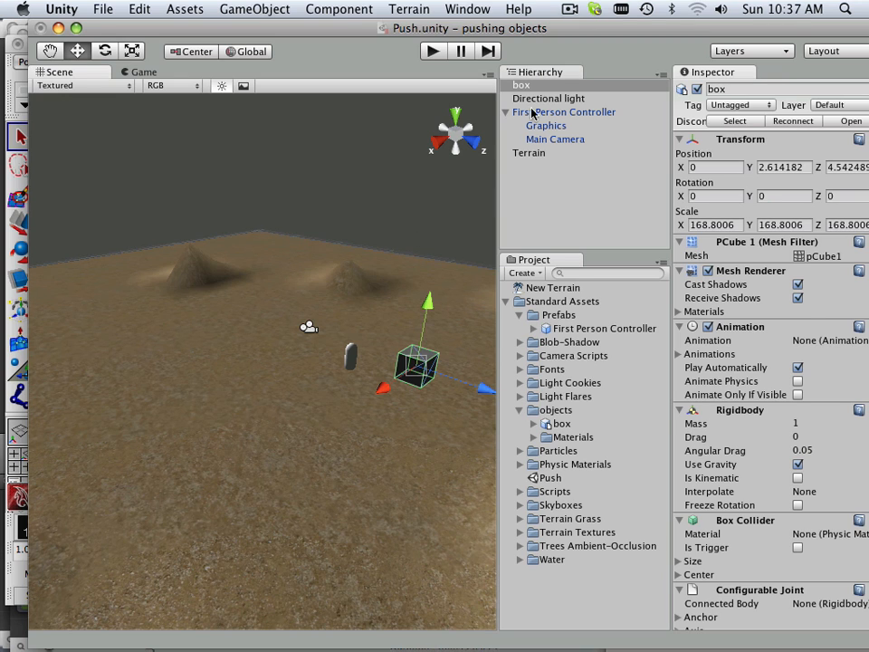
Select the First Person Controller in the Hierarchy to review its components
{"action": "left_click", "coordinate": [565, 113]}
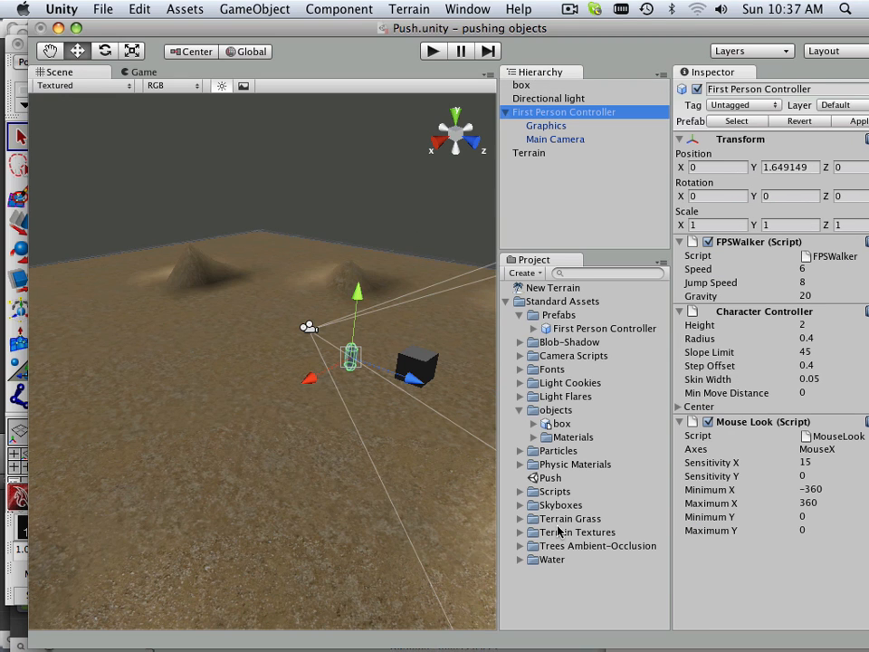